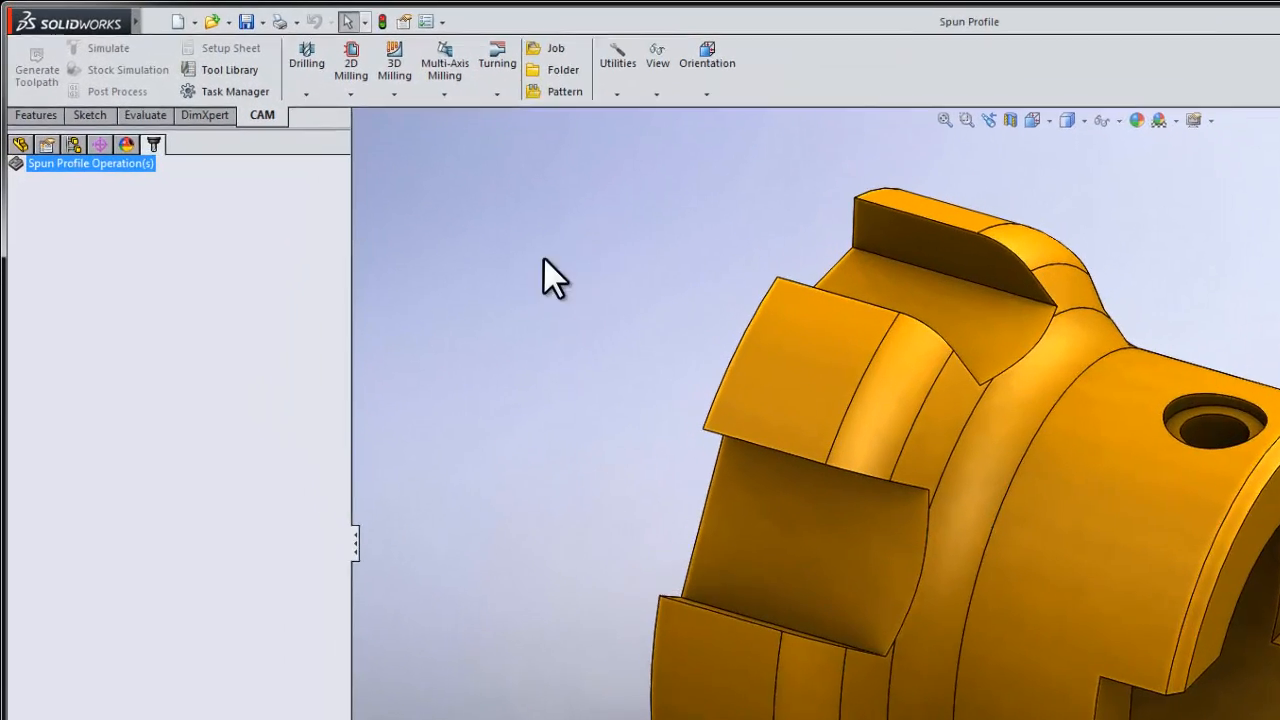
- Add a Turning Face operation to the new job and confirm it with OK
left_click(527, 65)
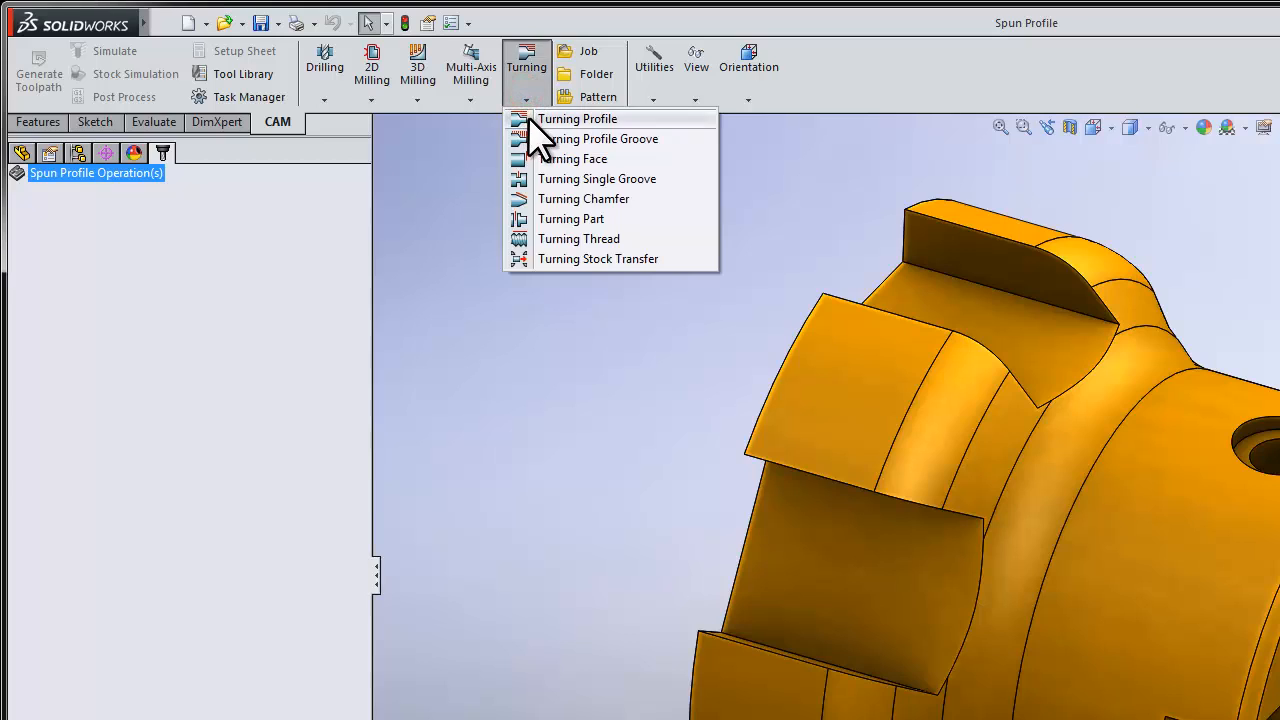
left_click(577, 118)
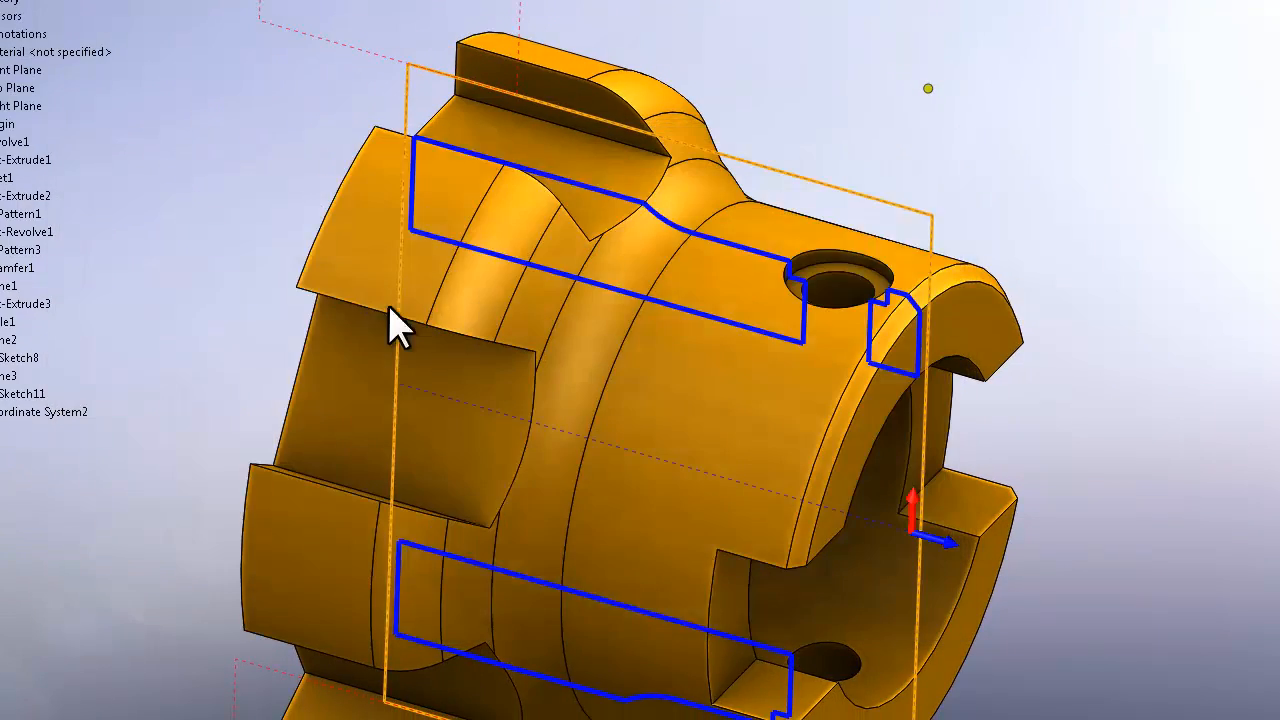
right_click(390, 325)
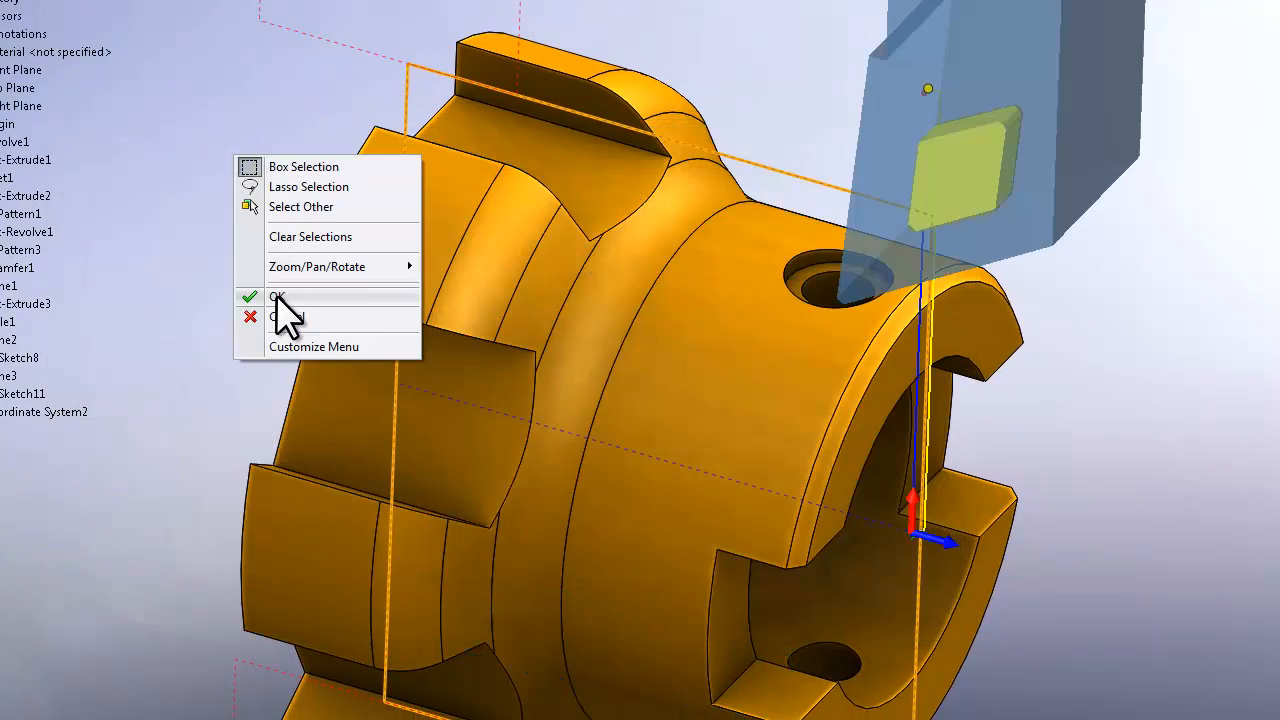
left_click(278, 297)
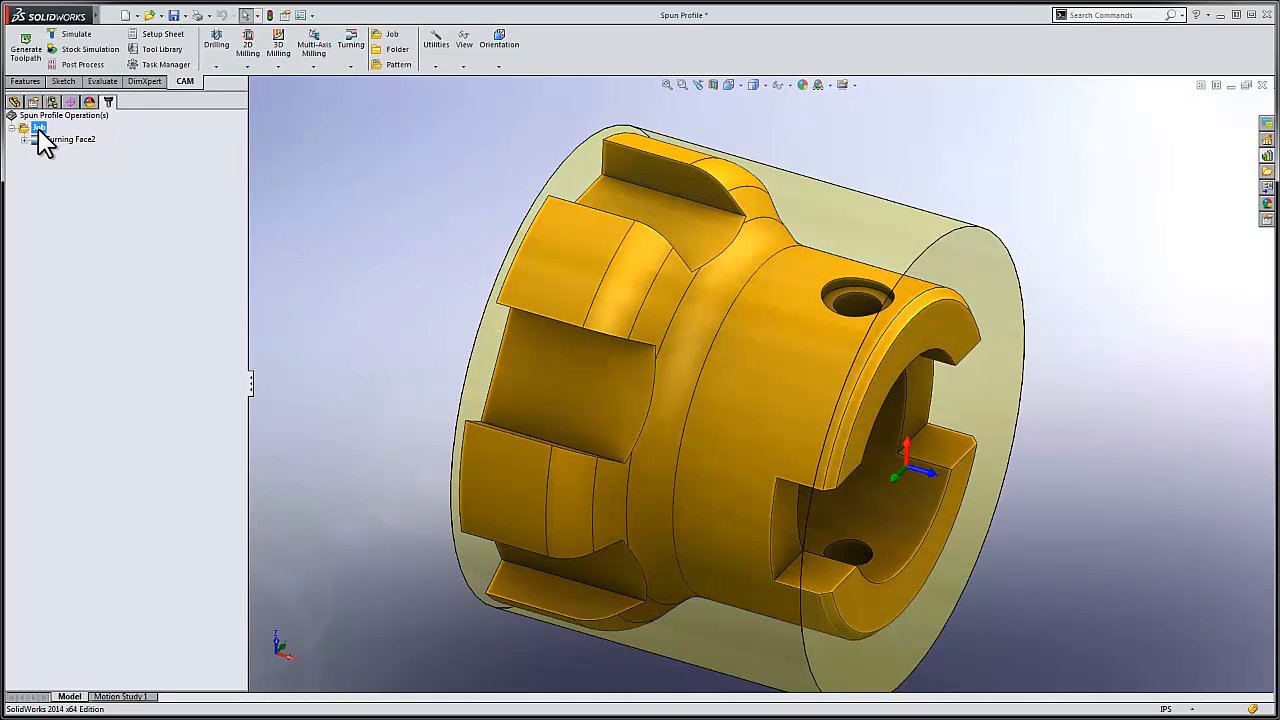
- Select Turning Face2 in the CAM tree to reach the Utilities list
left_click(70, 139)
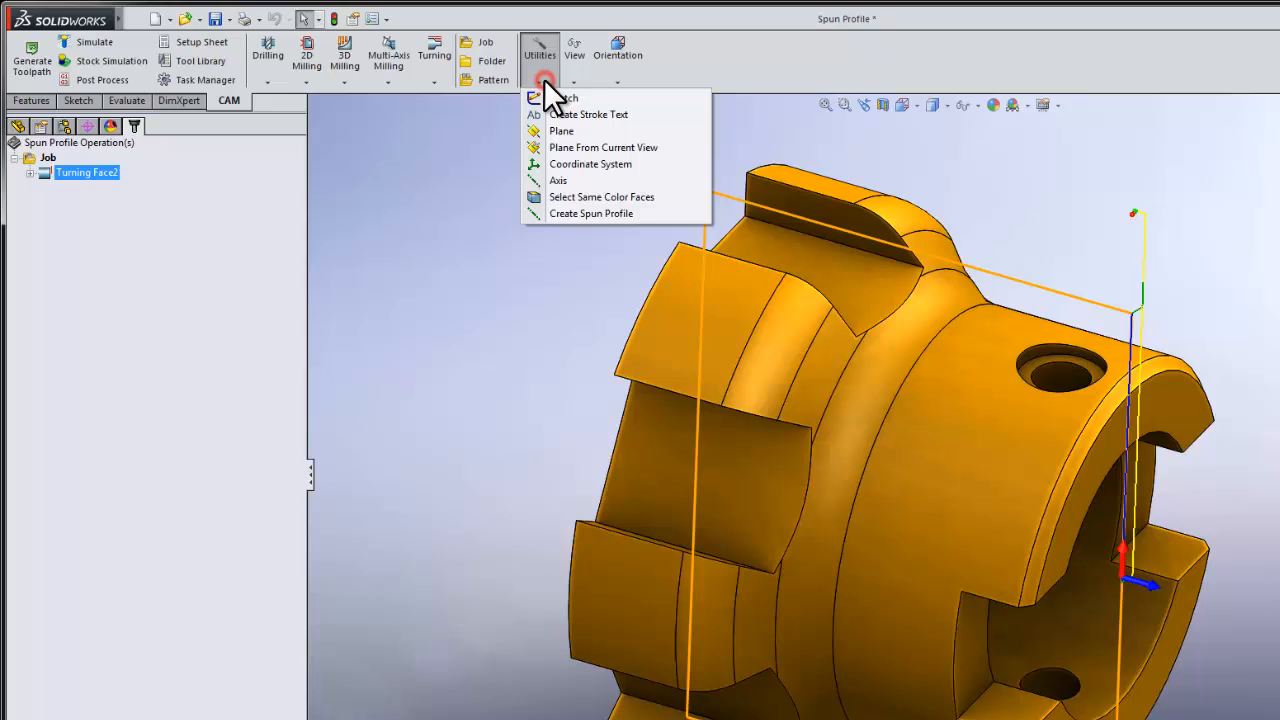
mouse_move(573, 218)
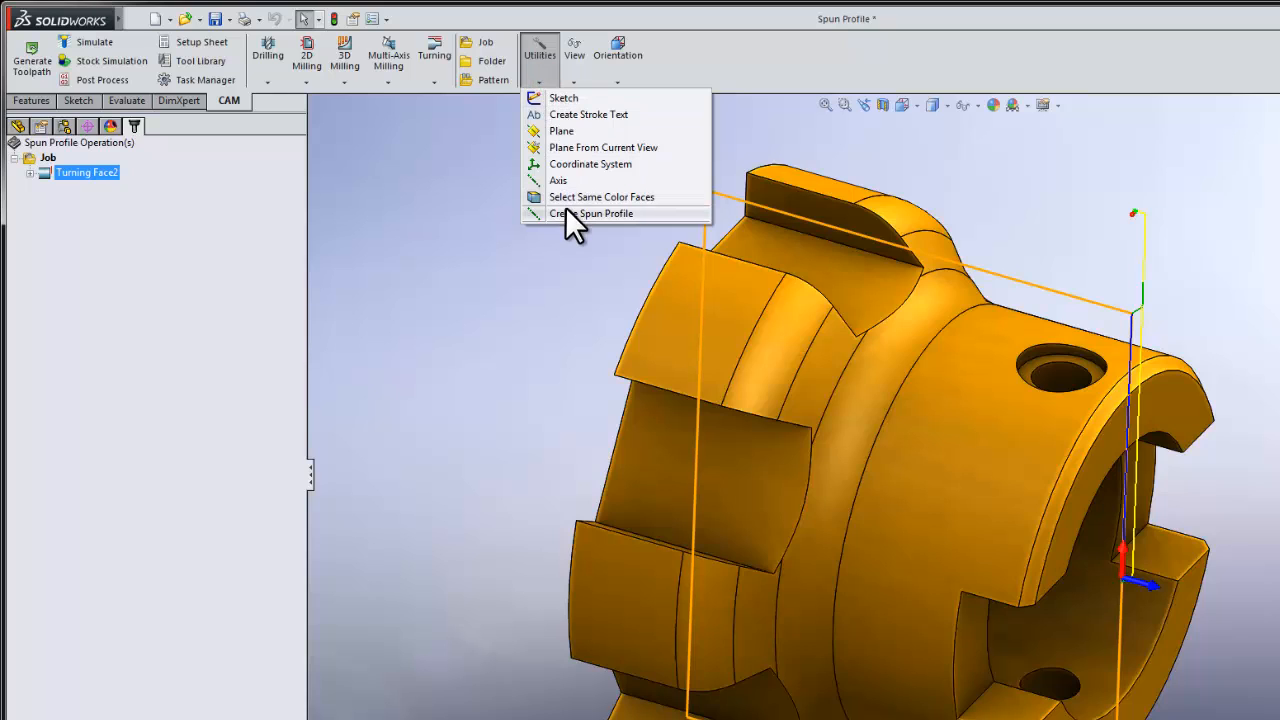
- Start Create Spun Profile, pick the rotary axis, and choose the Scale1 body
left_click(591, 213)
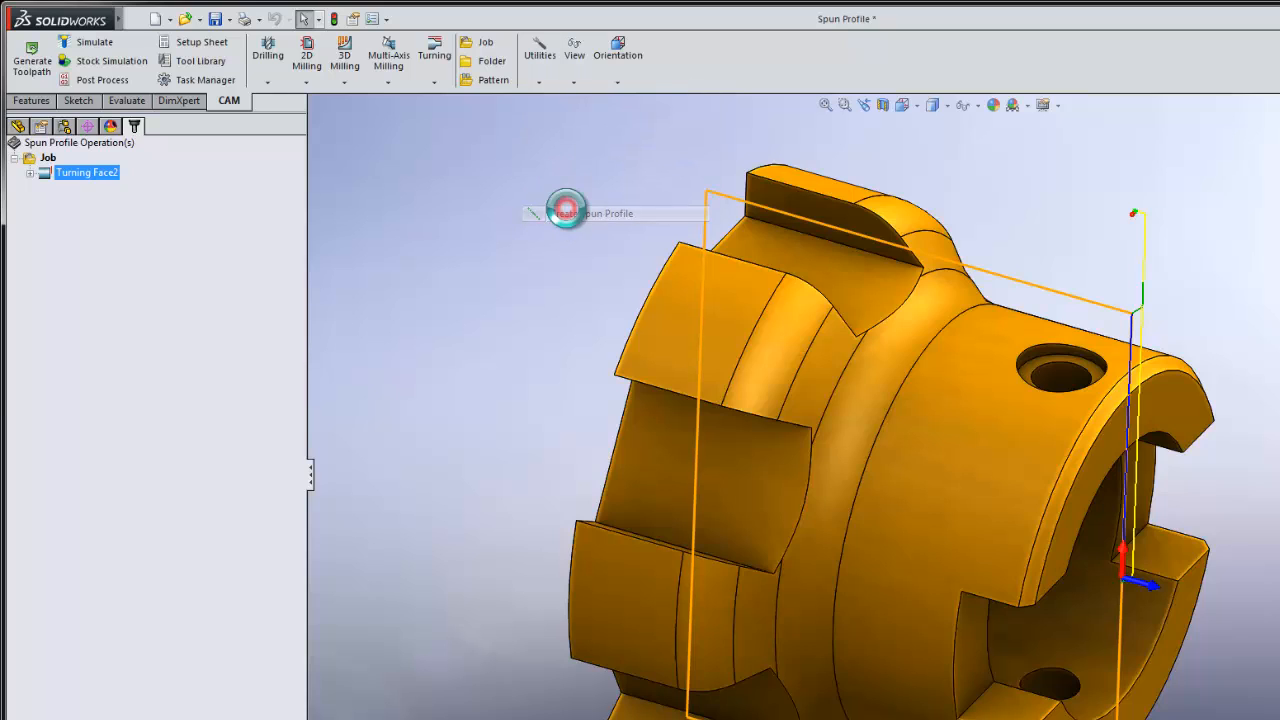
left_click(565, 211)
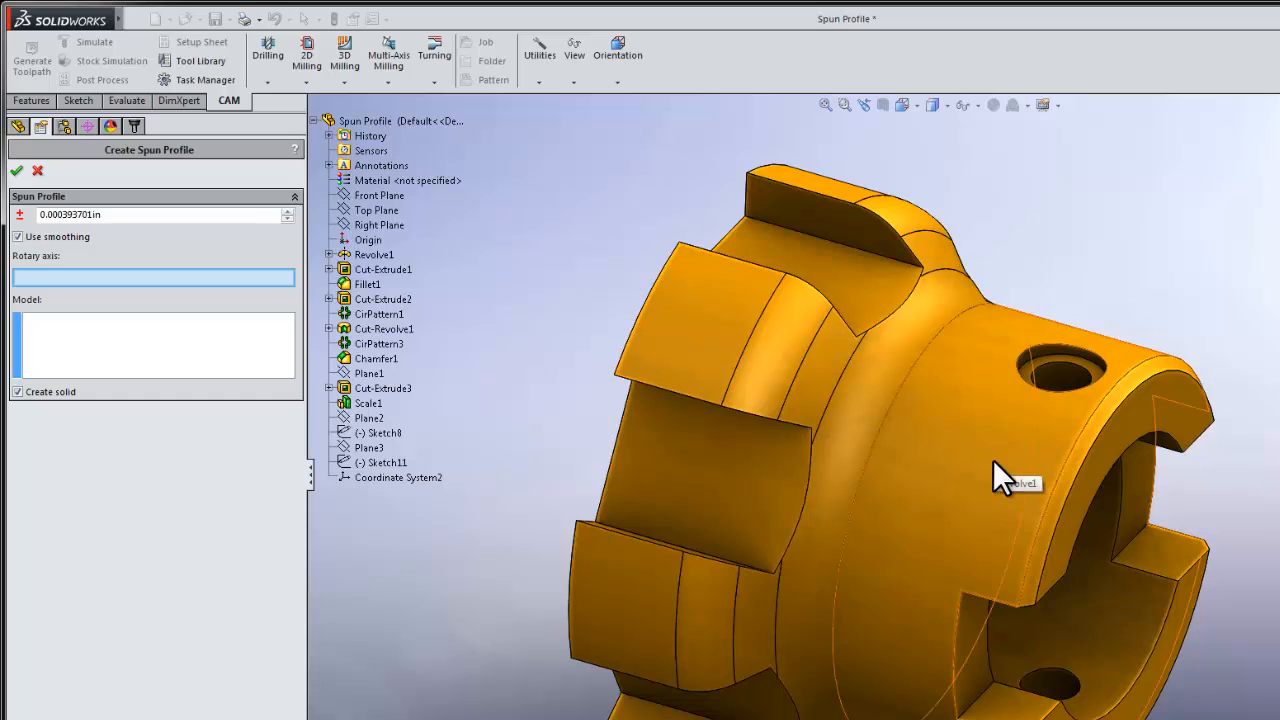
left_click(990, 470)
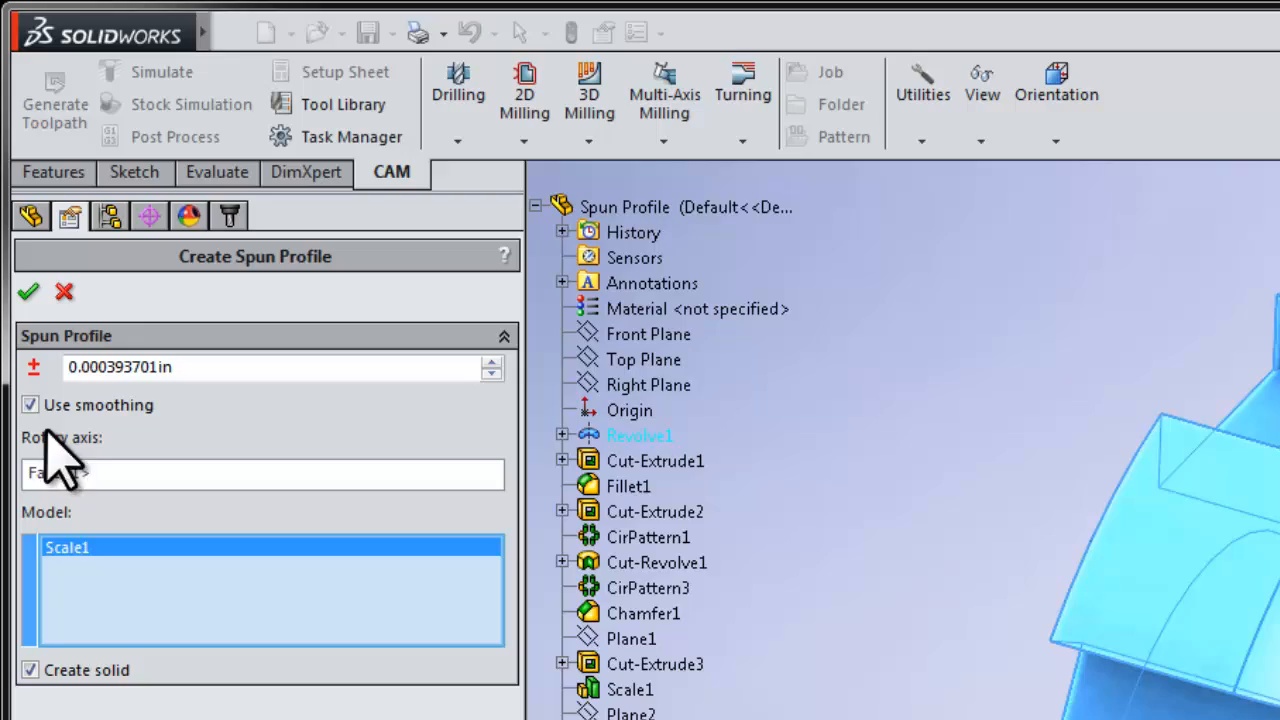
- Create the spun Revolve solid and check it beside Scale1 under Solid Bodies
left_click(27, 291)
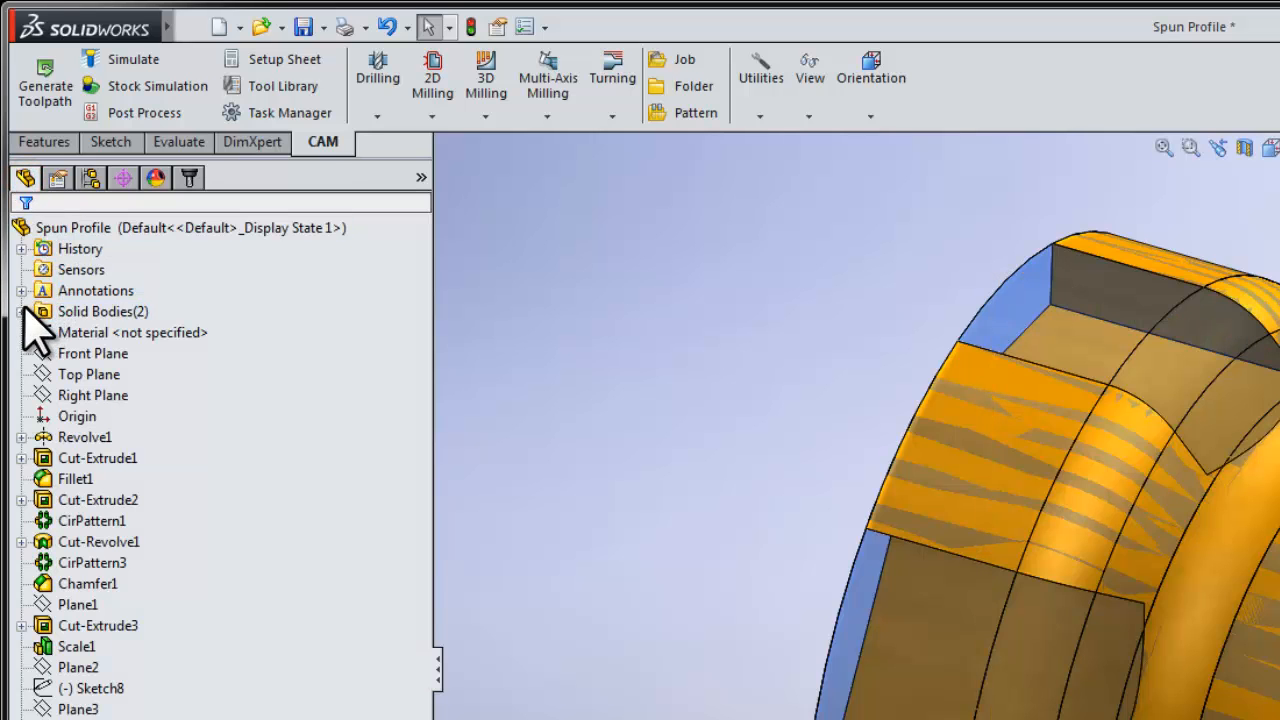
left_click(22, 311)
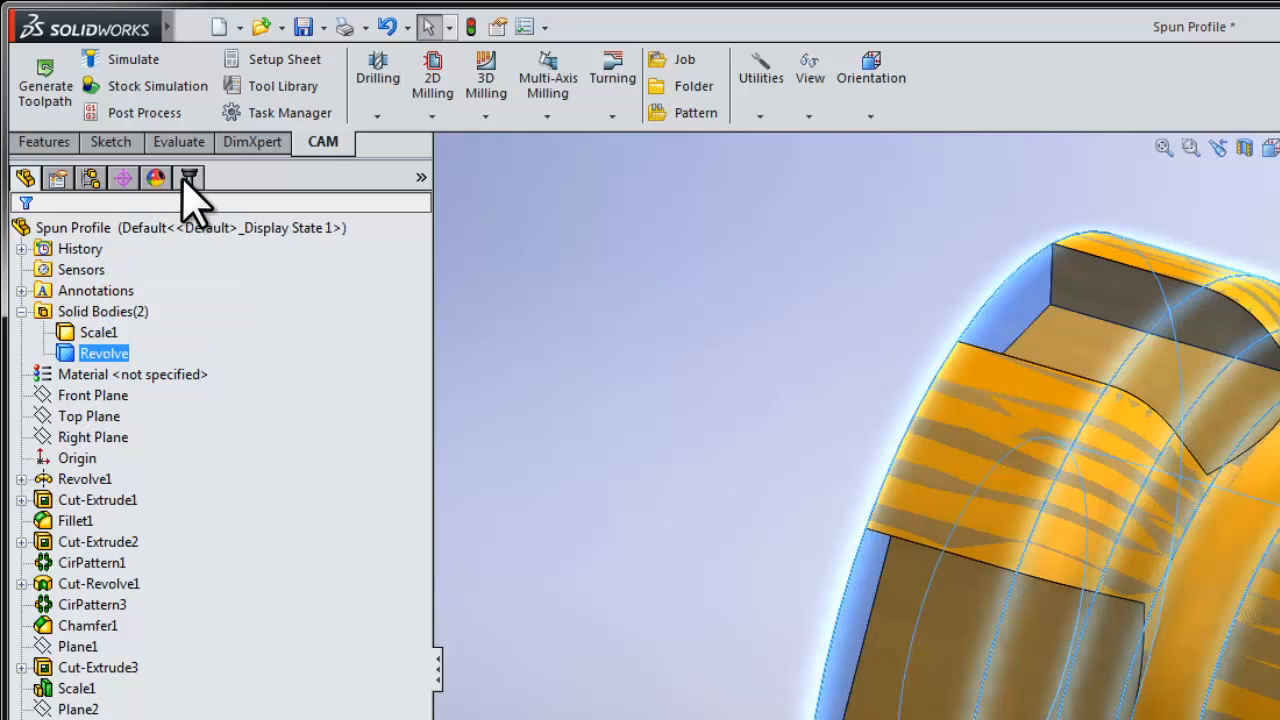
left_click(189, 178)
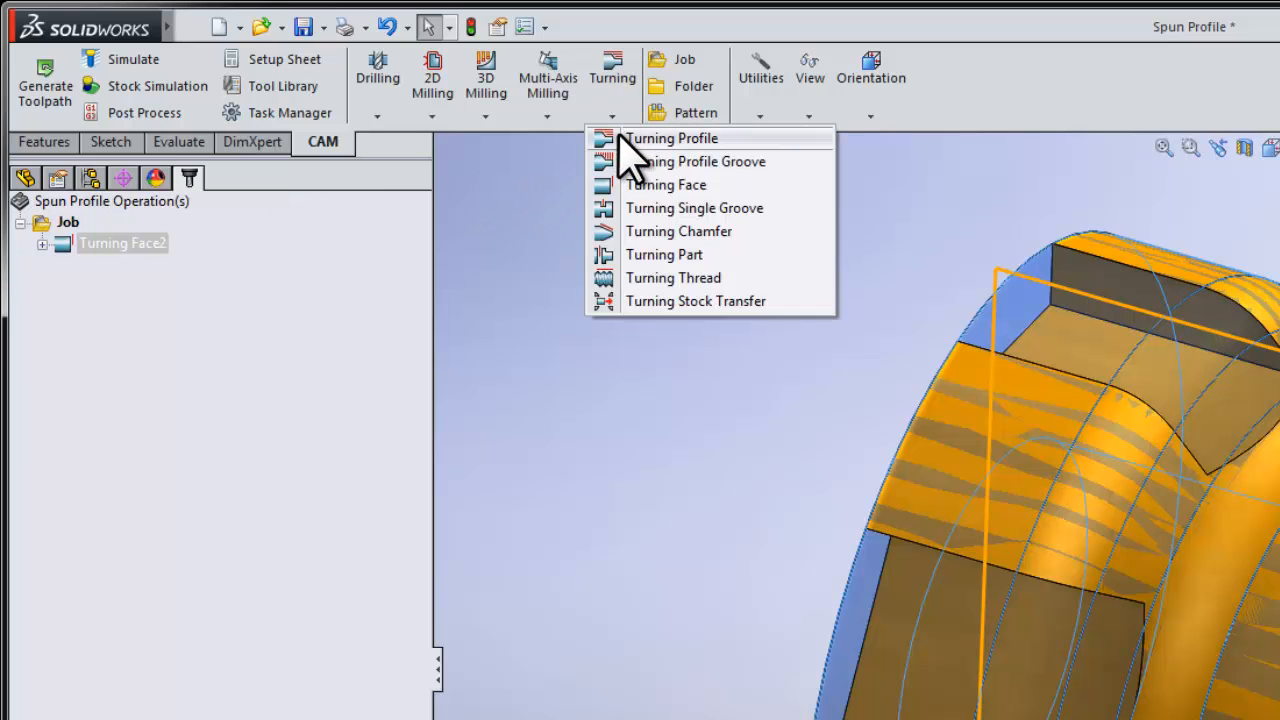
- Start the Turning Profile1 operation from the Turning menu
left_click(671, 138)
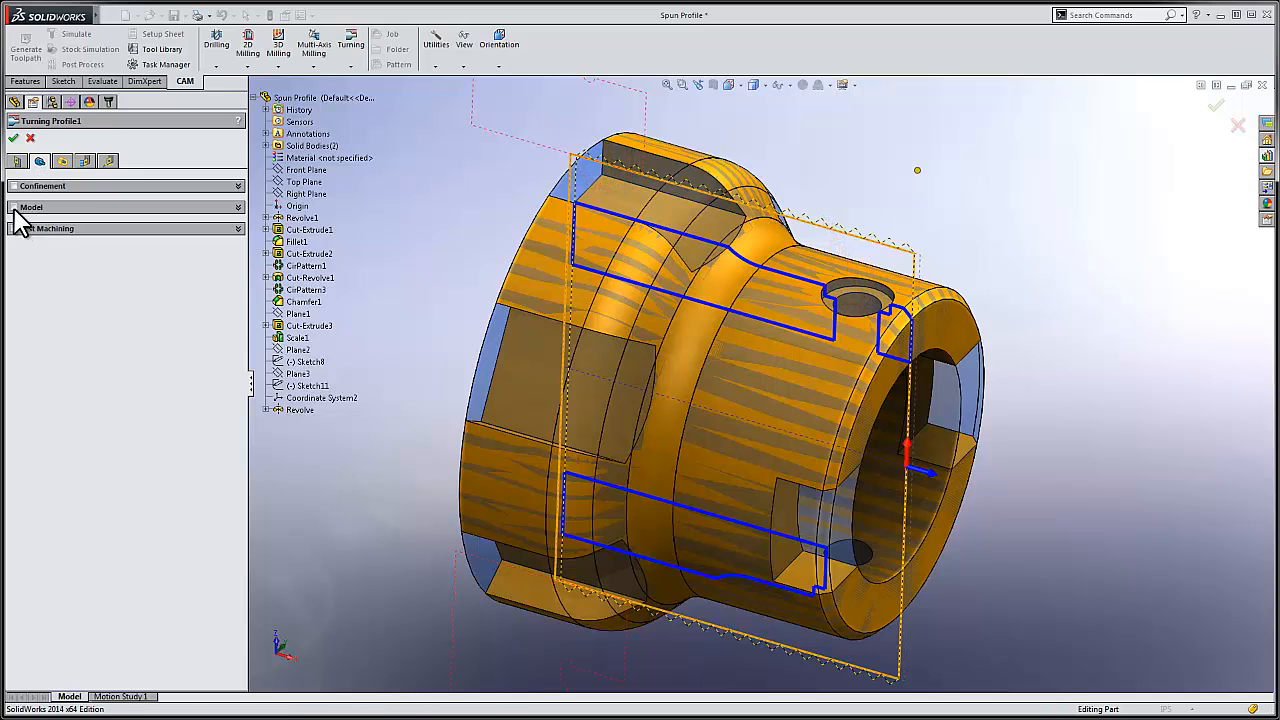
- Set the Revolve body as Turning Profile1's model and confirm the operation
left_click(31, 207)
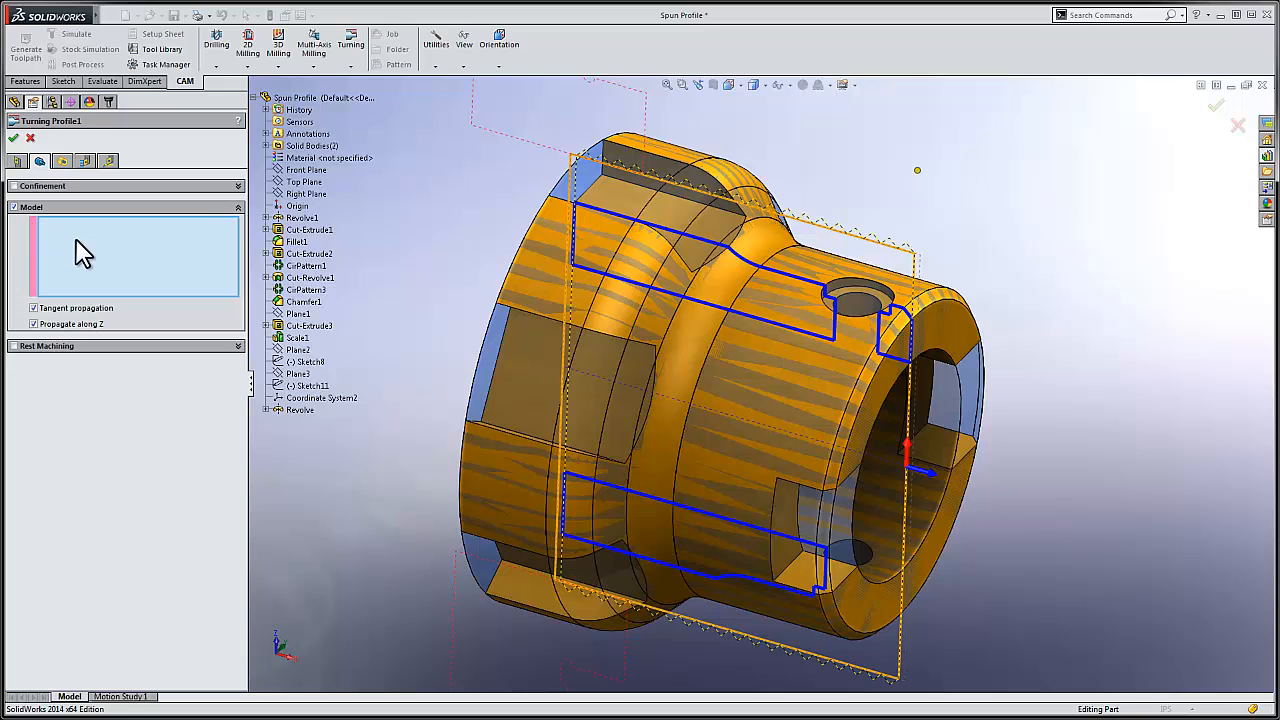
left_click(267, 146)
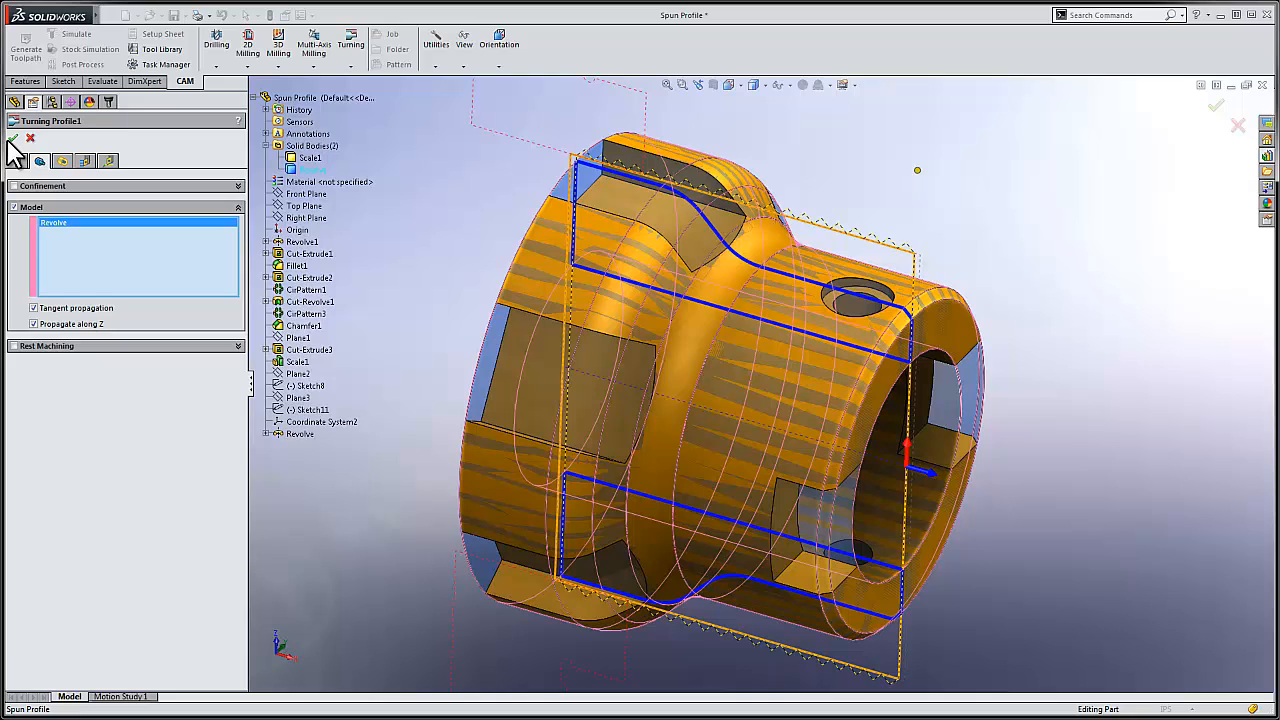
left_click(13, 138)
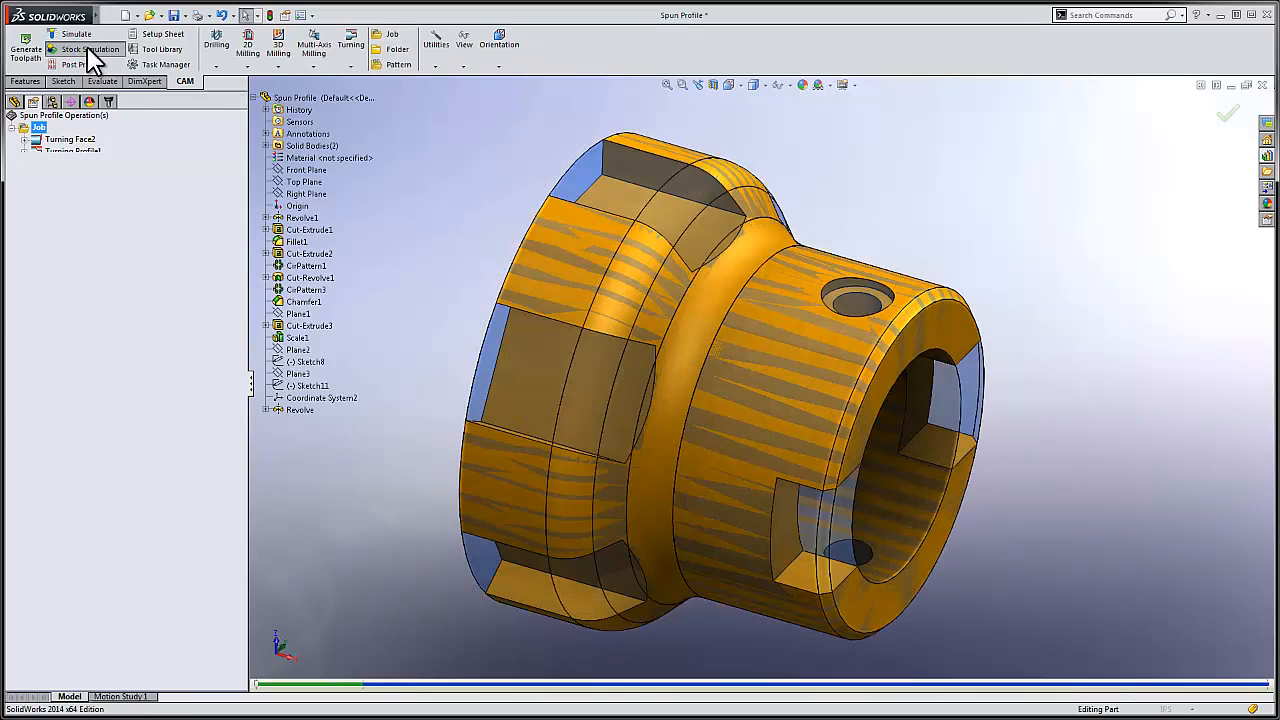
- Play the stock simulation of both turning operations and show the stock-versus-model comparison
left_click(90, 48)
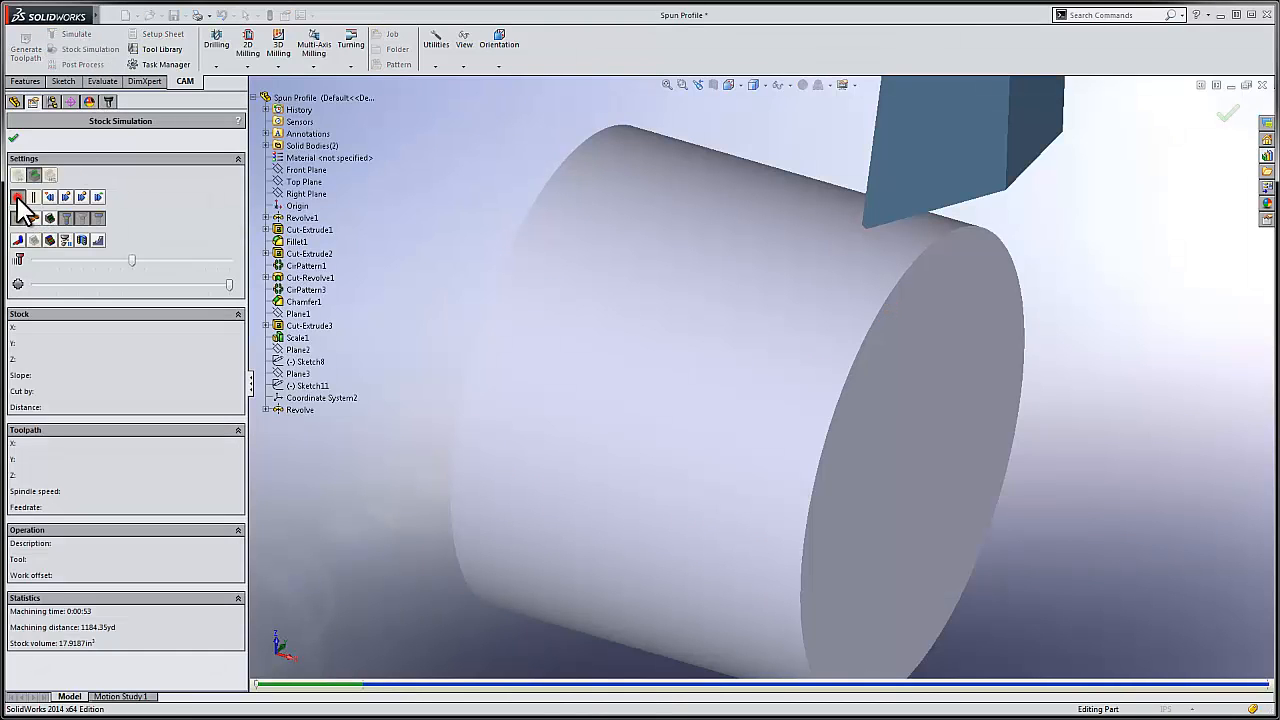
left_click(18, 197)
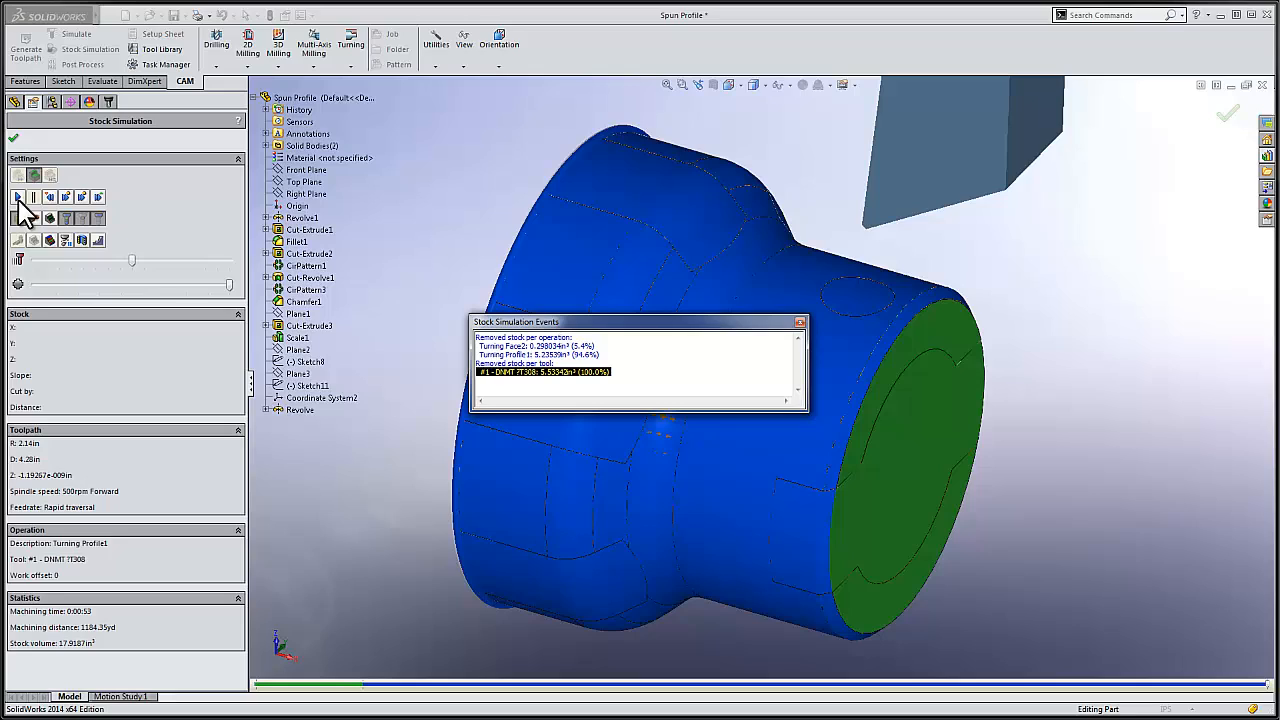
mouse_move(49, 240)
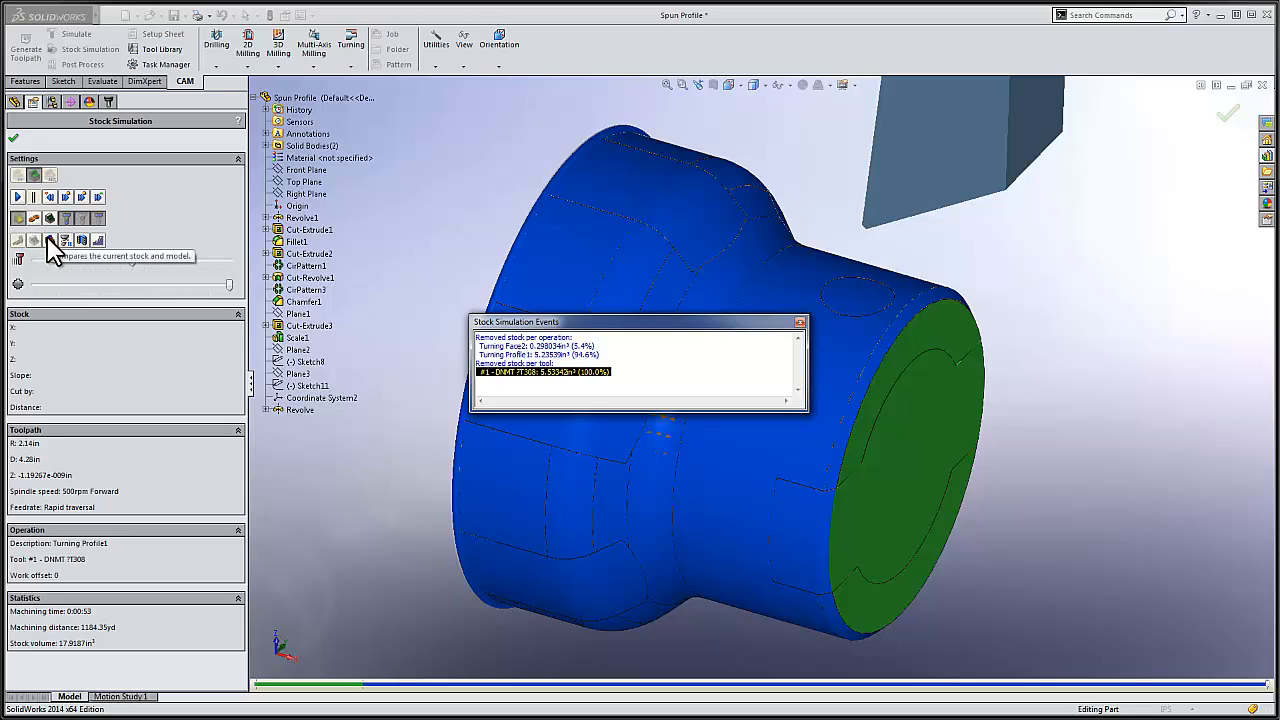
left_click(49, 240)
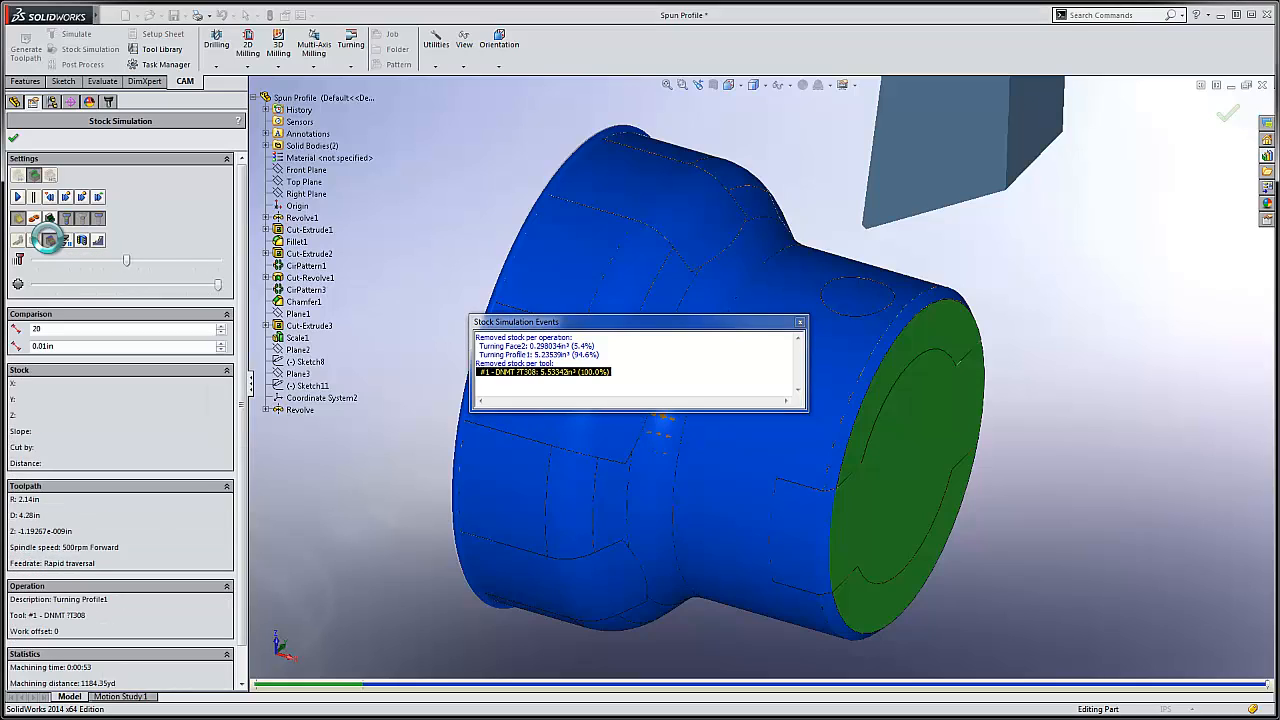
left_click(48, 240)
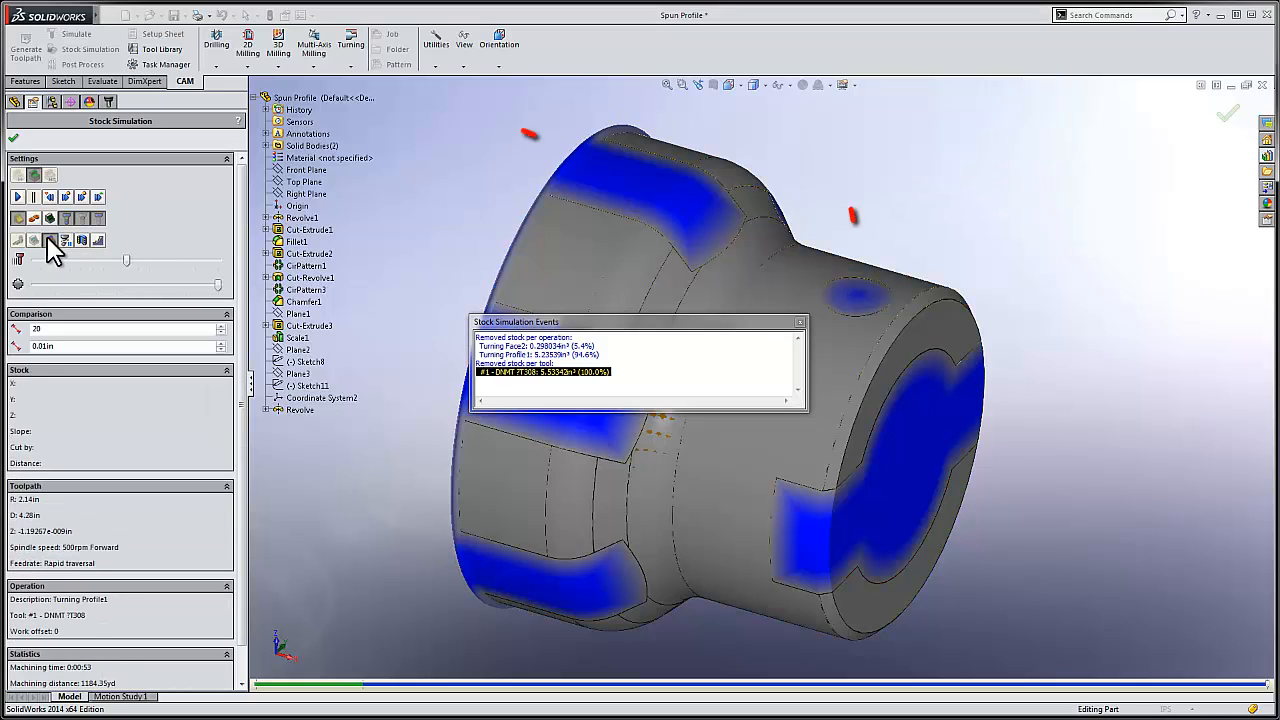